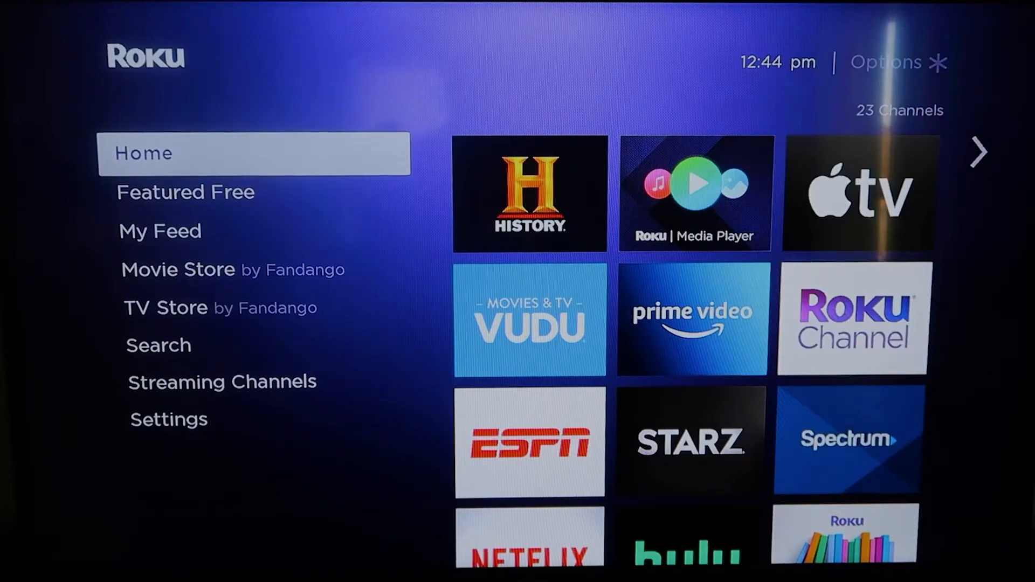
Navigate Settings > System > System update to show software 9.4.0, build 4190
{"action": "scroll", "scroll_direction": "down", "scroll_amount": 3}
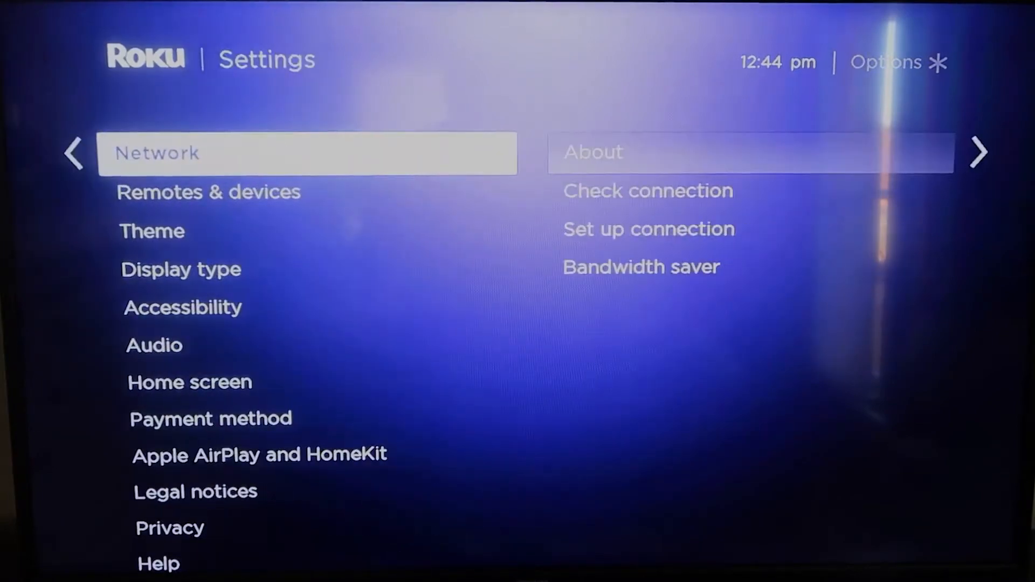
{"action": "scroll", "scroll_direction": "down", "scroll_amount": 3}
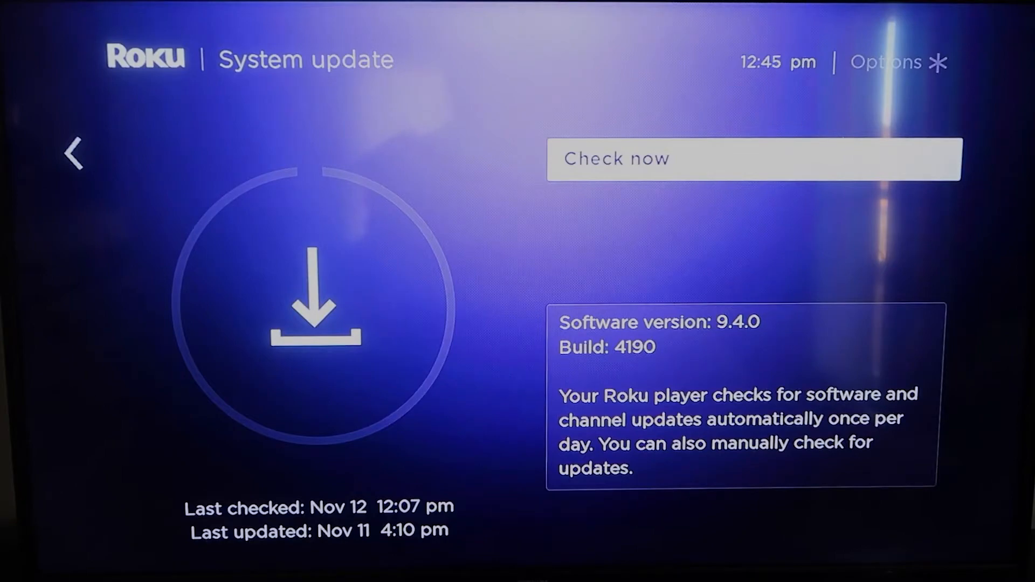
Go back to the Settings list and land on Apple AirPlay and HomeKit
{"action": "left_click", "coordinate": [73, 154]}
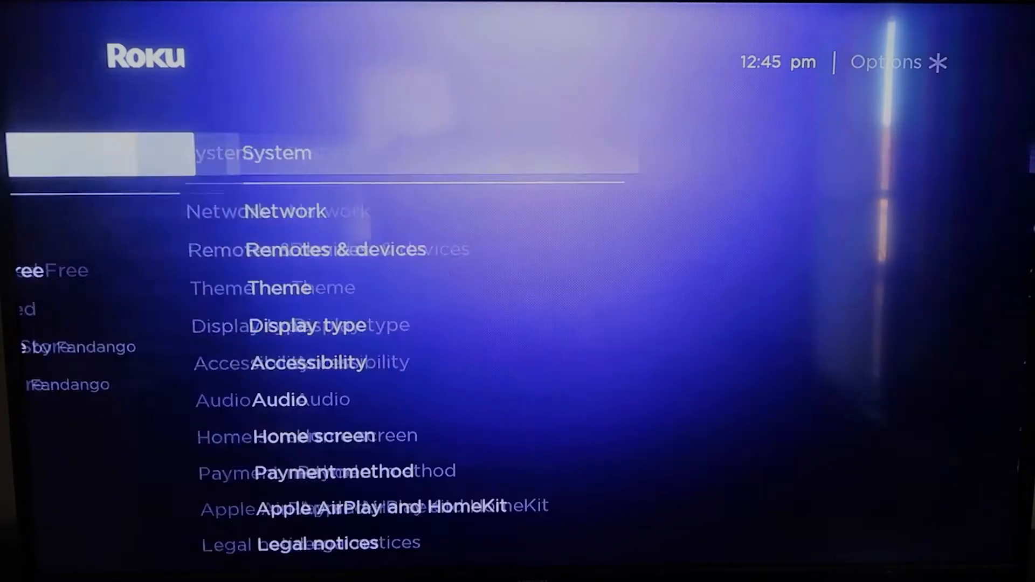
{"action": "key", "text": "Back"}
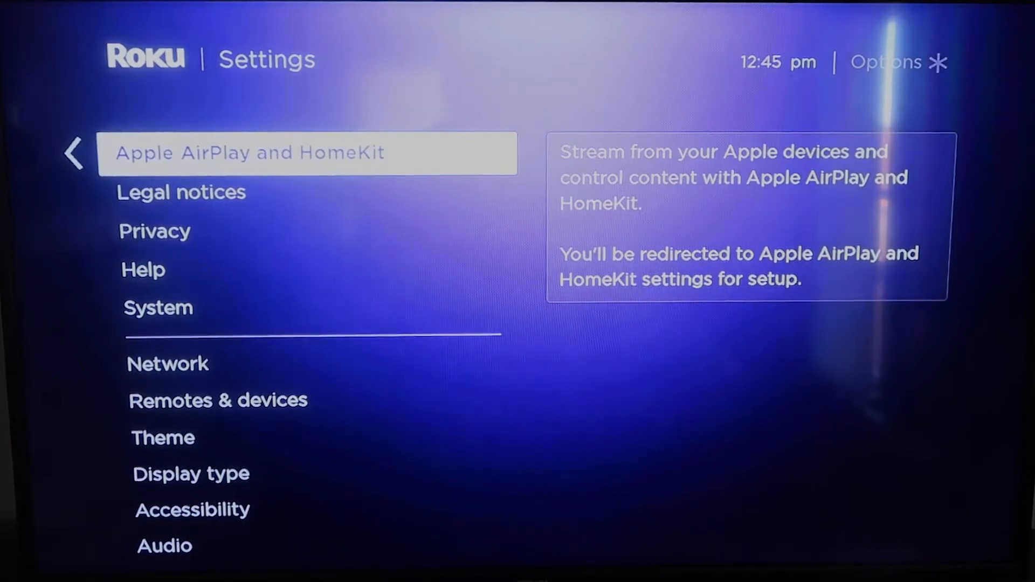
{"action": "left_click", "coordinate": [307, 152]}
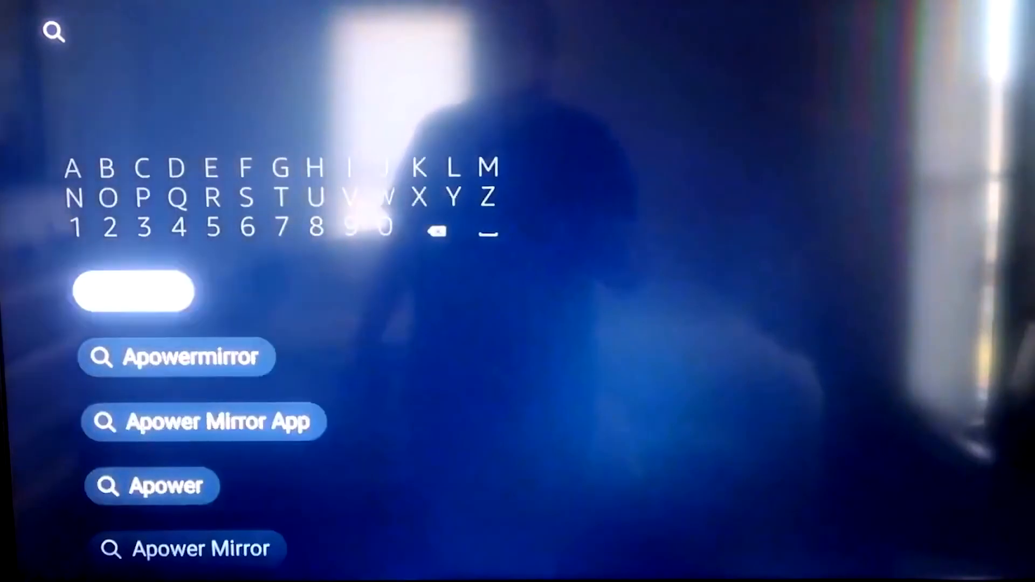
Find ApowerMirror via the search suggestion, install it and launch it on Fire TV
{"action": "left_click", "coordinate": [176, 357]}
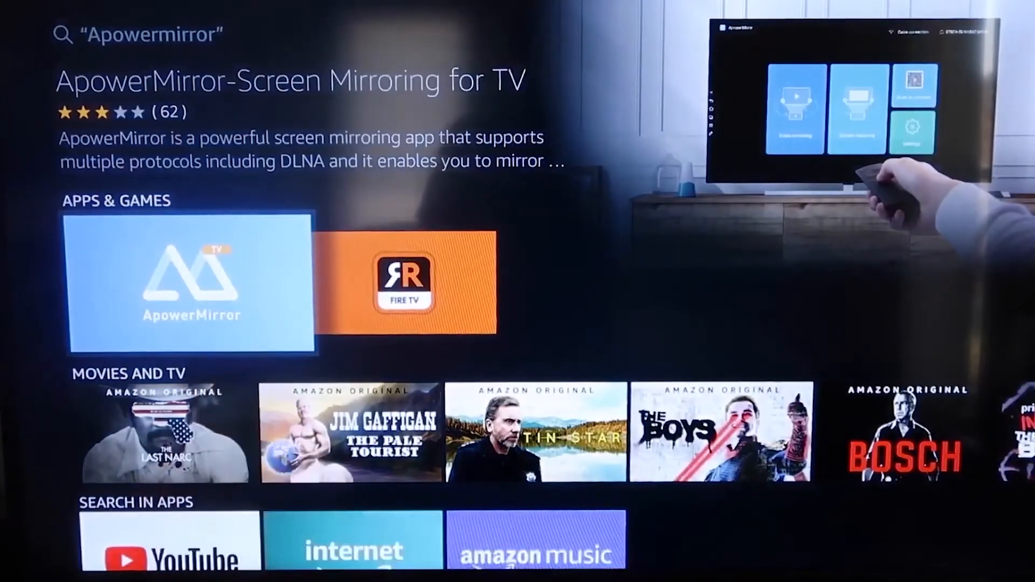
{"action": "left_click", "coordinate": [192, 284]}
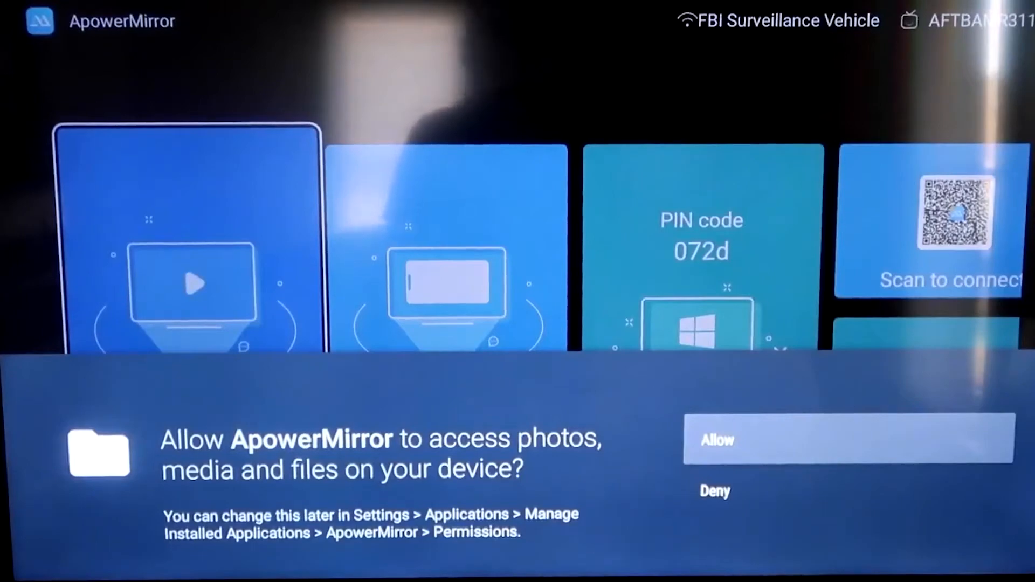
{"action": "left_click", "coordinate": [715, 441]}
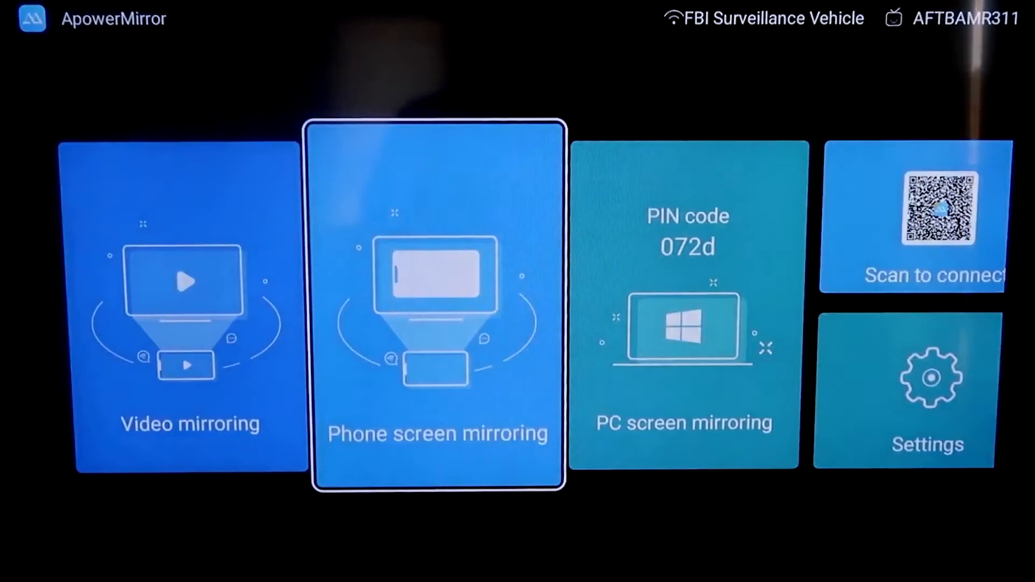
Allow file access and start Phone screen mirroring in ApowerMirror
{"action": "left_click", "coordinate": [437, 304]}
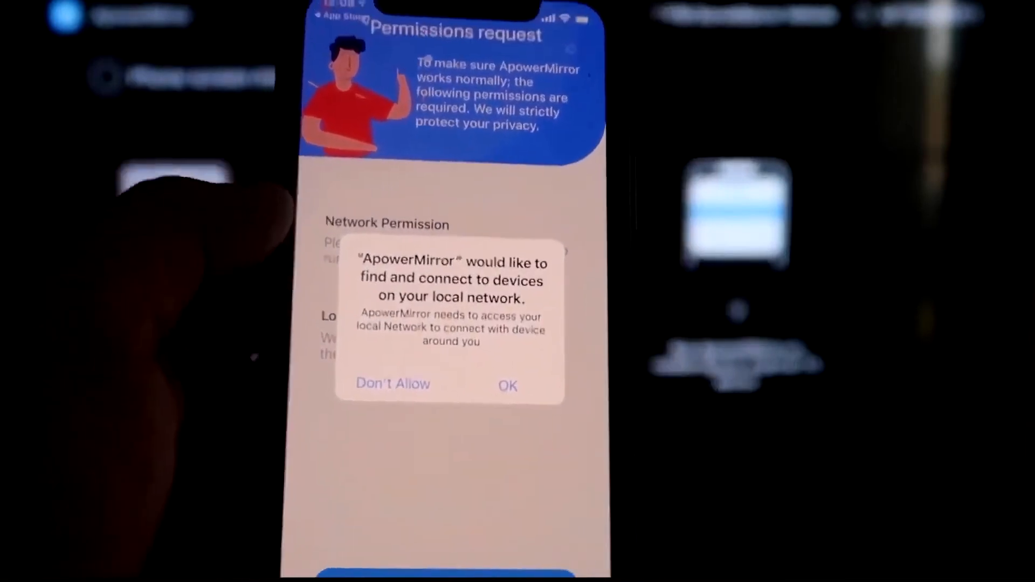
Allow local network device discovery on the iPhone and start the Mirror search for a TV
{"action": "left_click", "coordinate": [507, 385]}
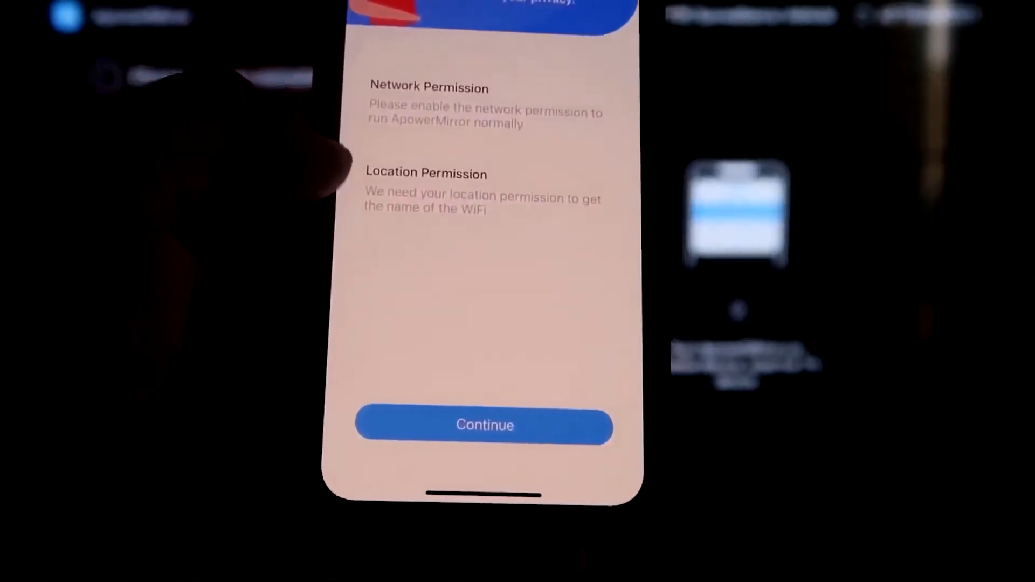
{"action": "left_click", "coordinate": [484, 425]}
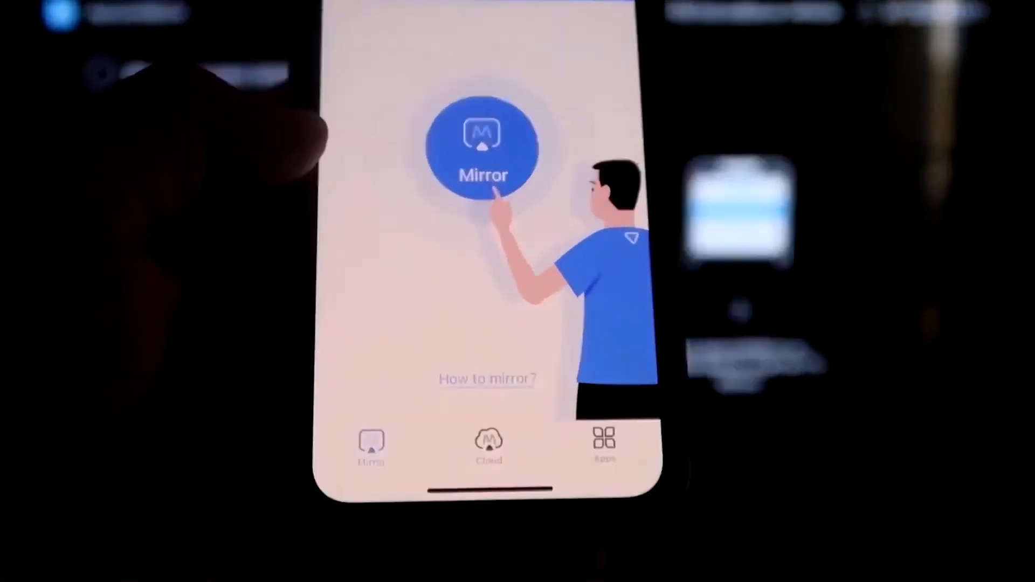
{"action": "left_click", "coordinate": [484, 149]}
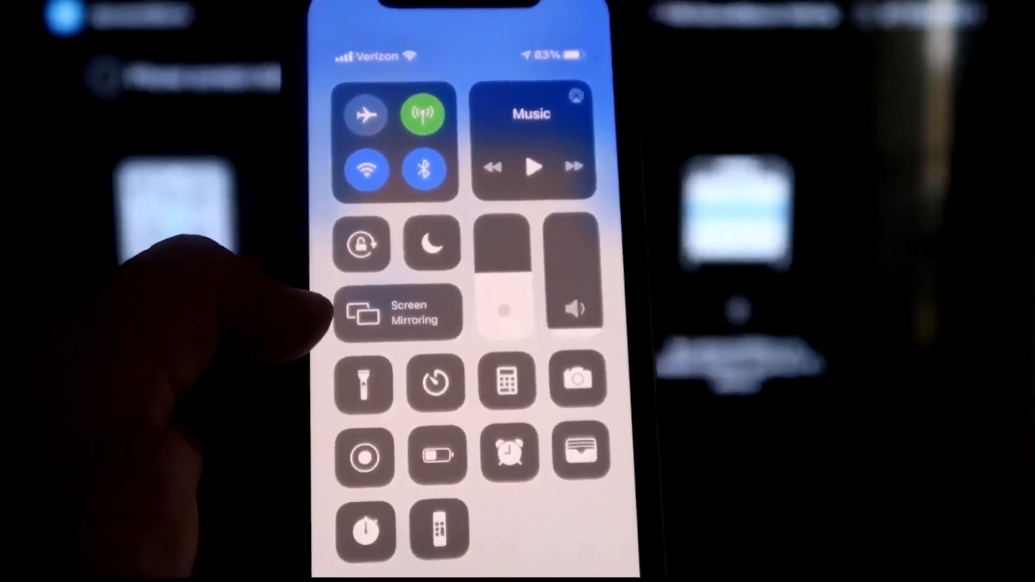
Mirror the iPhone to the Apowersoft[AFTBAMR311] receiver from Screen Mirroring
{"action": "left_click", "coordinate": [399, 312]}
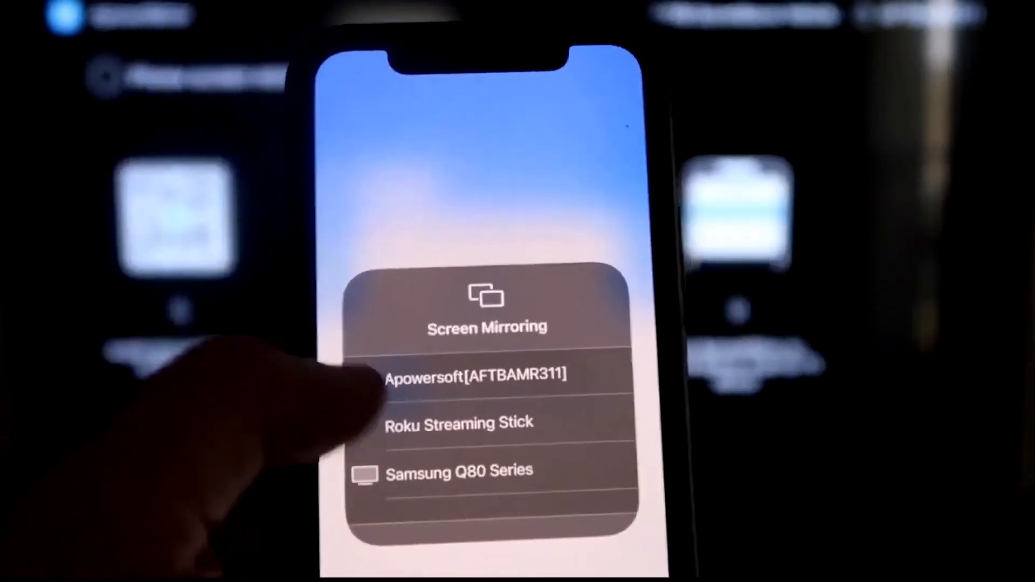
{"action": "left_click", "coordinate": [478, 371]}
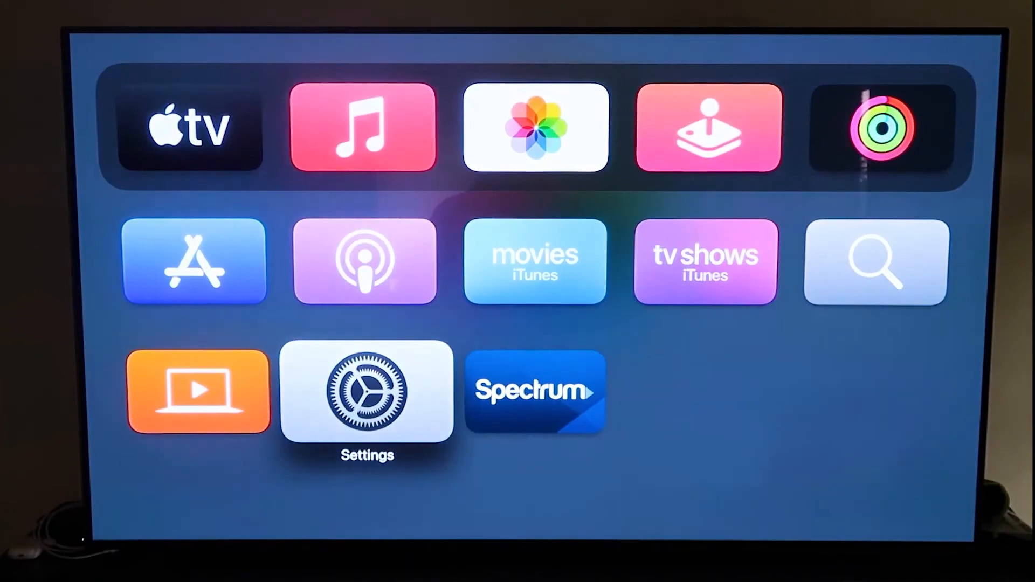
Enter tvOS Settings and reach AirPlay and HomeKit with AirPlay on
{"action": "left_click", "coordinate": [366, 392]}
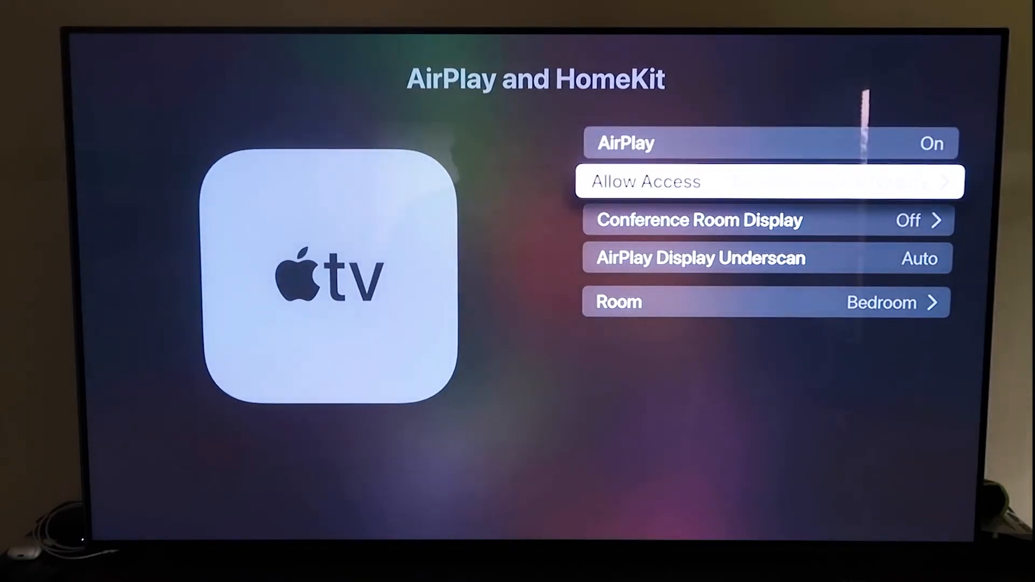
Review Allow Access: Anyone on the Same Network, Require Password and Password options
{"action": "scroll", "scroll_direction": "down", "scroll_amount": 3}
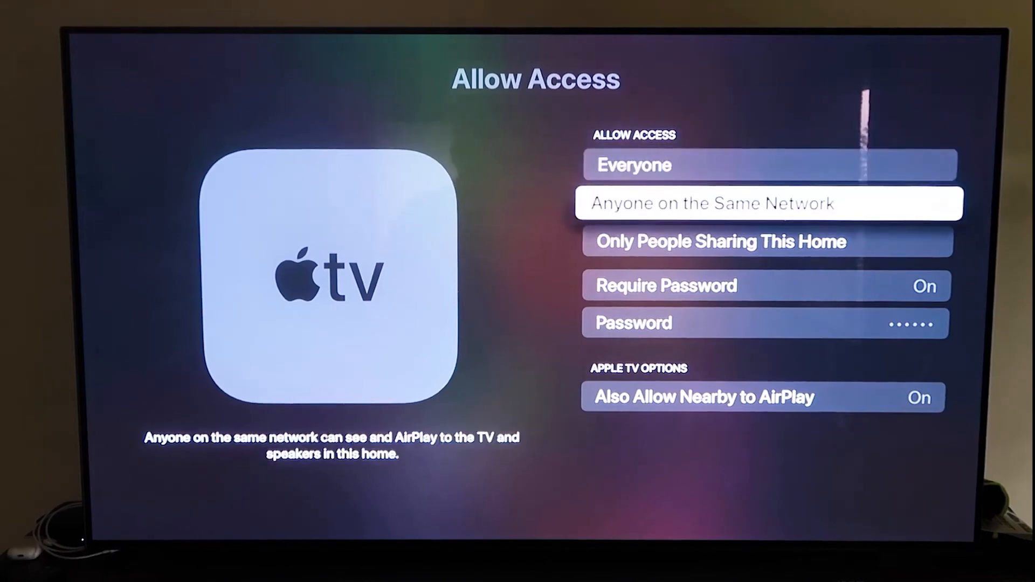
{"action": "scroll", "scroll_direction": "down", "scroll_amount": 3}
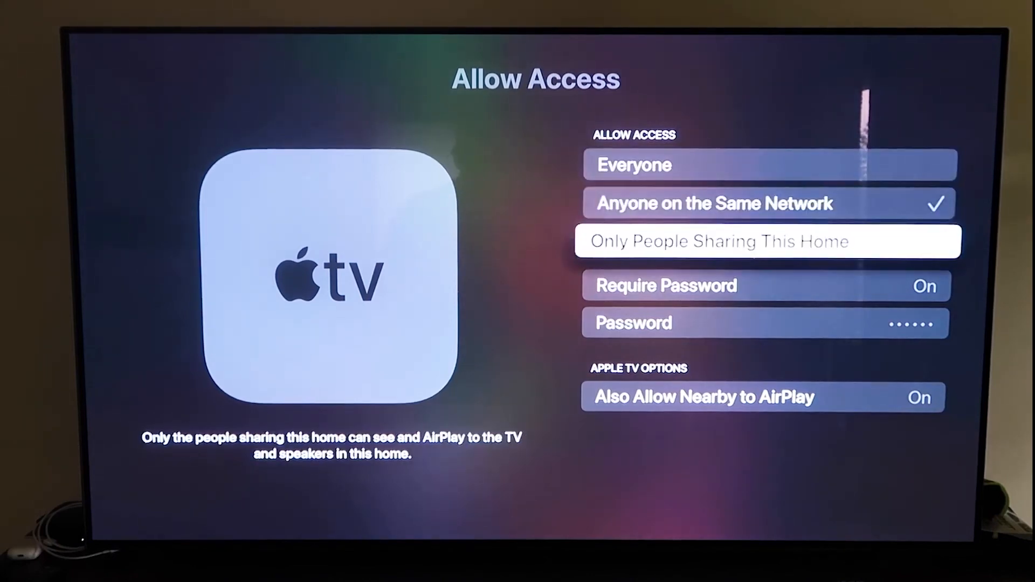
{"action": "scroll", "scroll_direction": "down", "scroll_amount": 3}
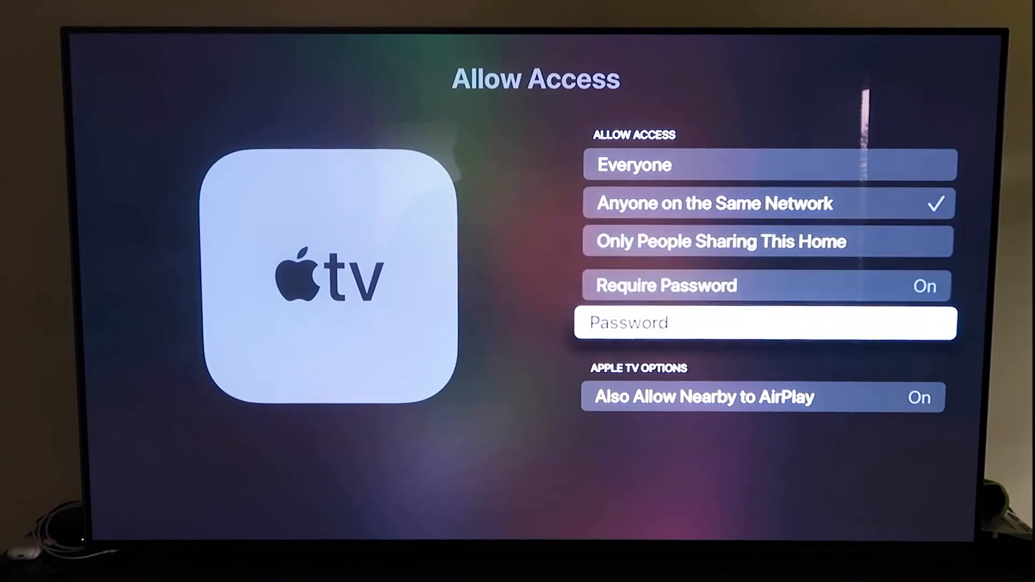
{"action": "scroll", "scroll_direction": "down", "scroll_amount": 3}
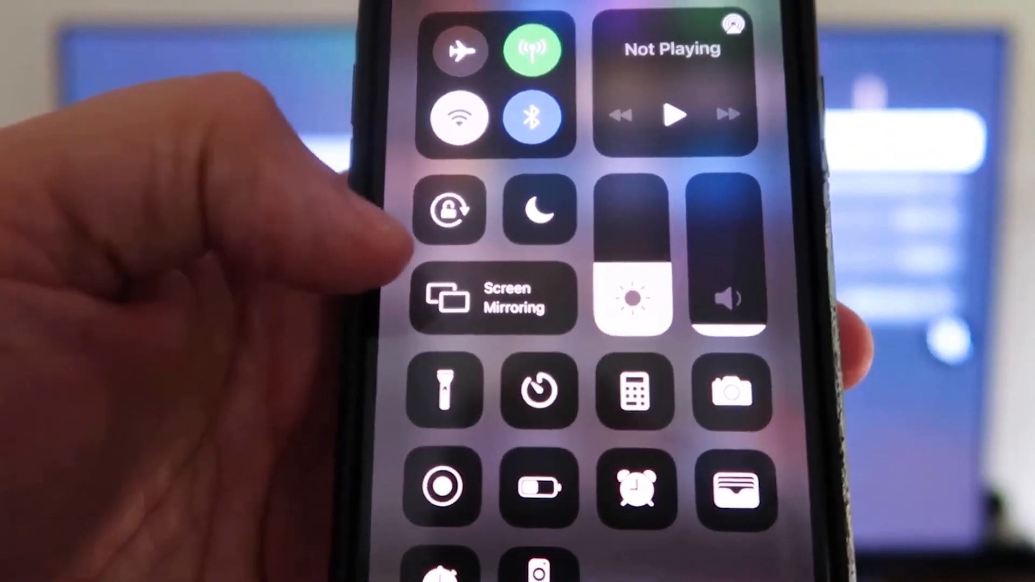
Show Screen Mirroring receivers: LG webOS TV, Bedroom Apple TV and Roku Ultra
{"action": "left_click", "coordinate": [494, 295]}
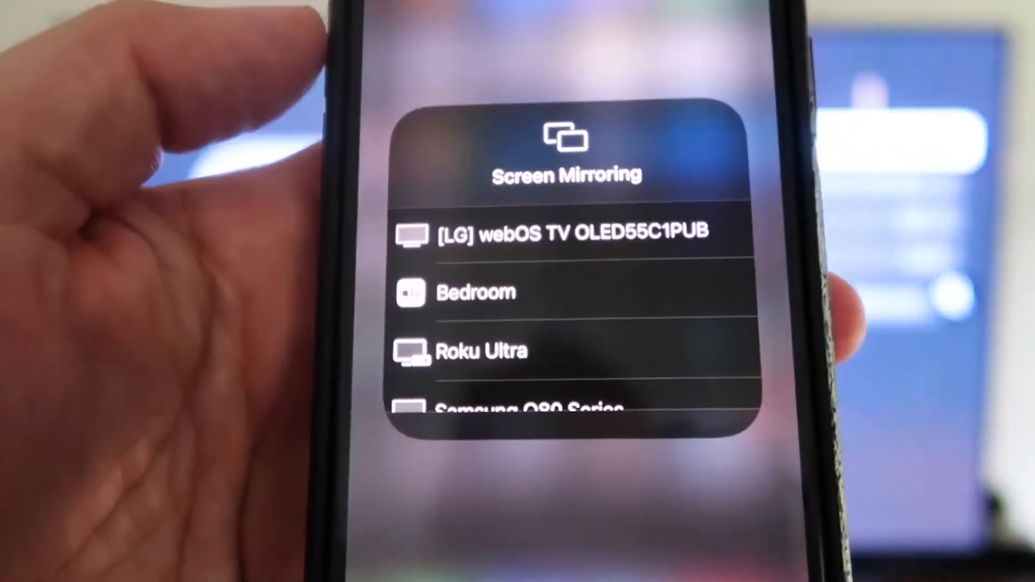